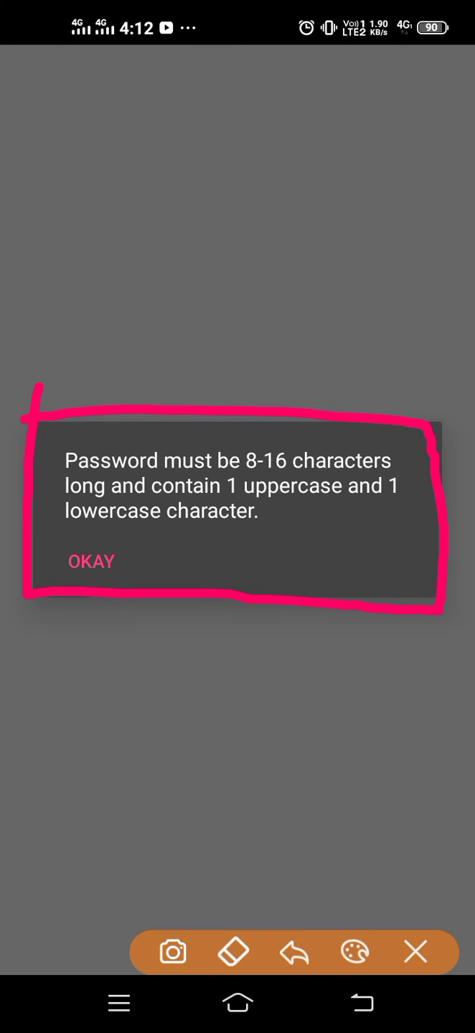
# - Dismiss the 8–16 character password error and start a blank note in Notes
pyautogui.moveTo(115, 774); pyautogui.dragTo(194, 632)
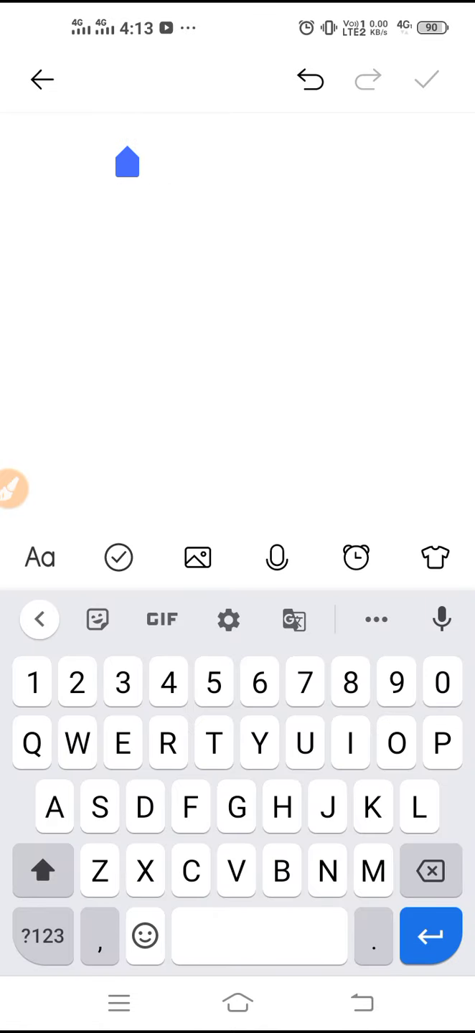
# - Type 'Paul' at the top of the new note
pyautogui.write('Pau')
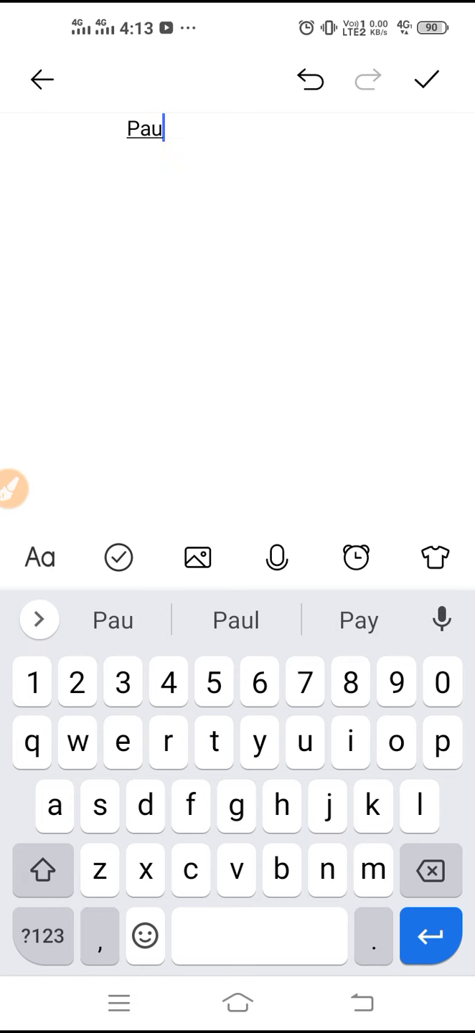
pyautogui.write('l')
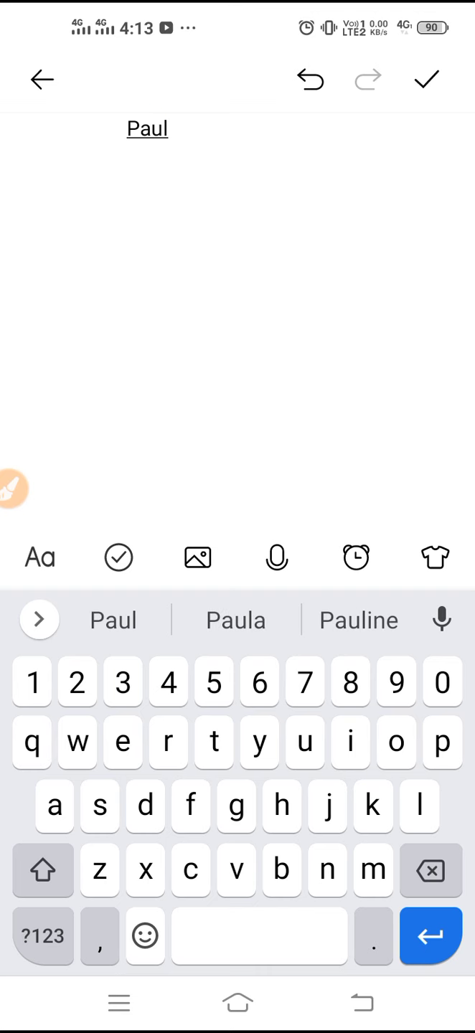
# - Extend the note text to 'Paulineo' and return to the home screen
pyautogui.click(358, 620)
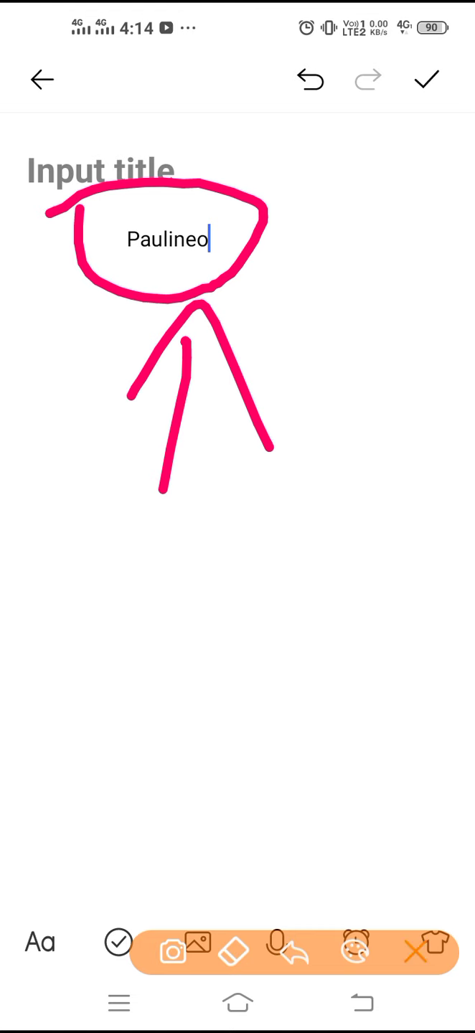
pyautogui.click(236, 1003)
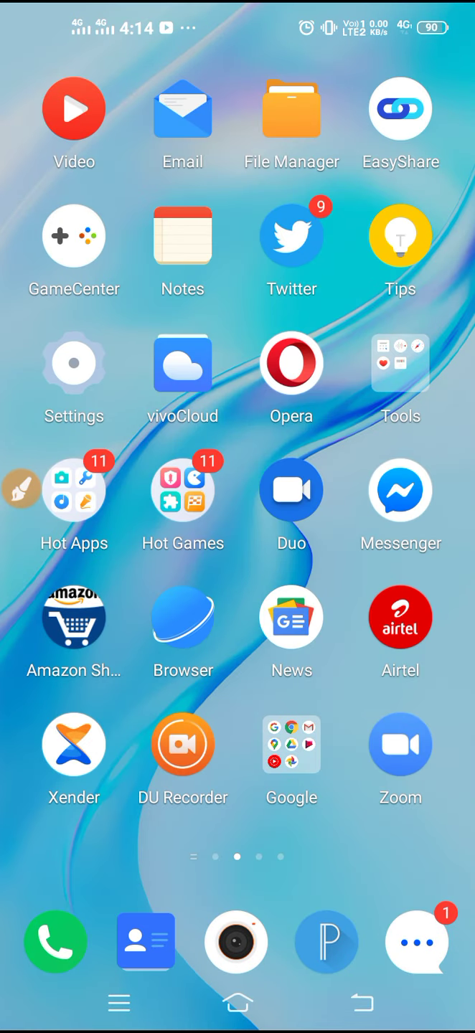